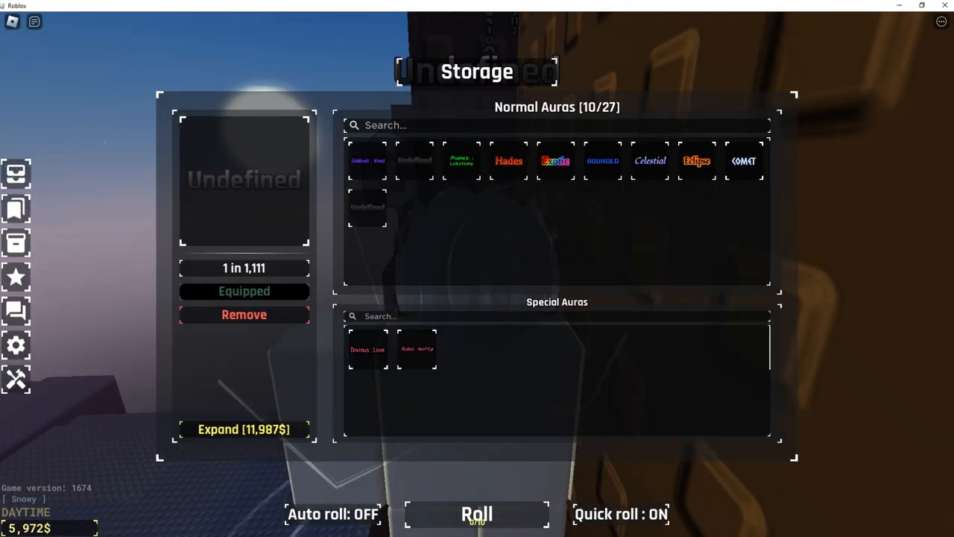
# Preview the Exotic aura's details in storage, then dismiss the Storage panel.
pyautogui.click(554, 161)
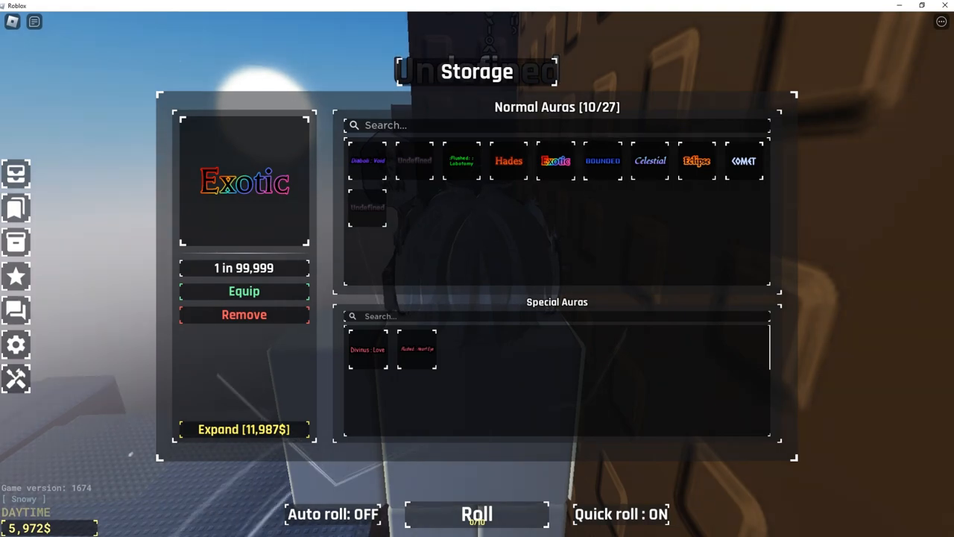
pyautogui.click(366, 349)
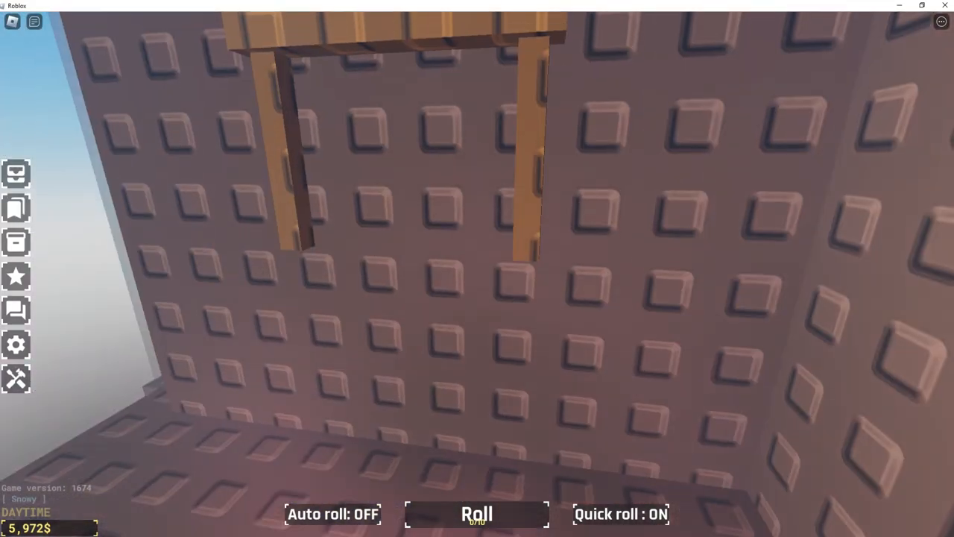
# Move through the brown tunnels past the campfire into the darker blue cave.
pyautogui.click(477, 513)
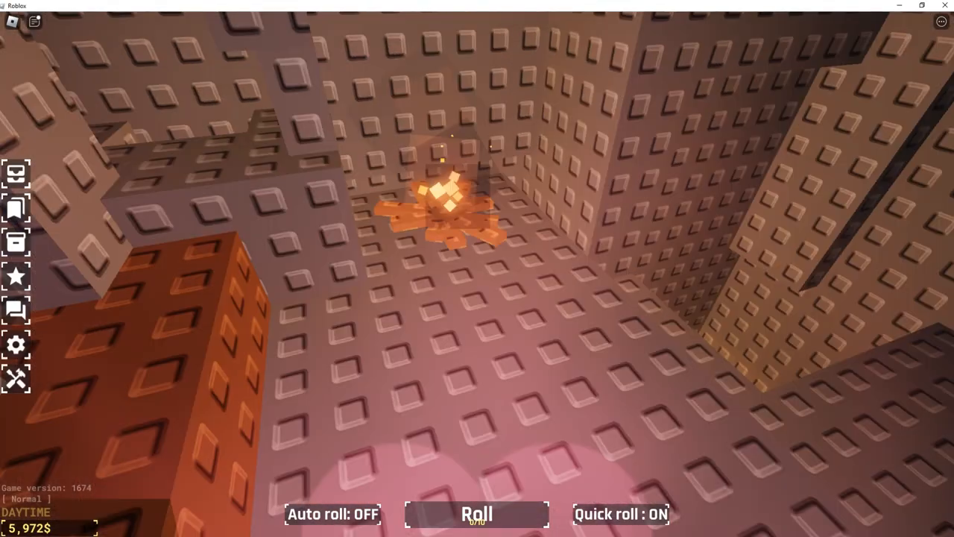
pyautogui.click(477, 513)
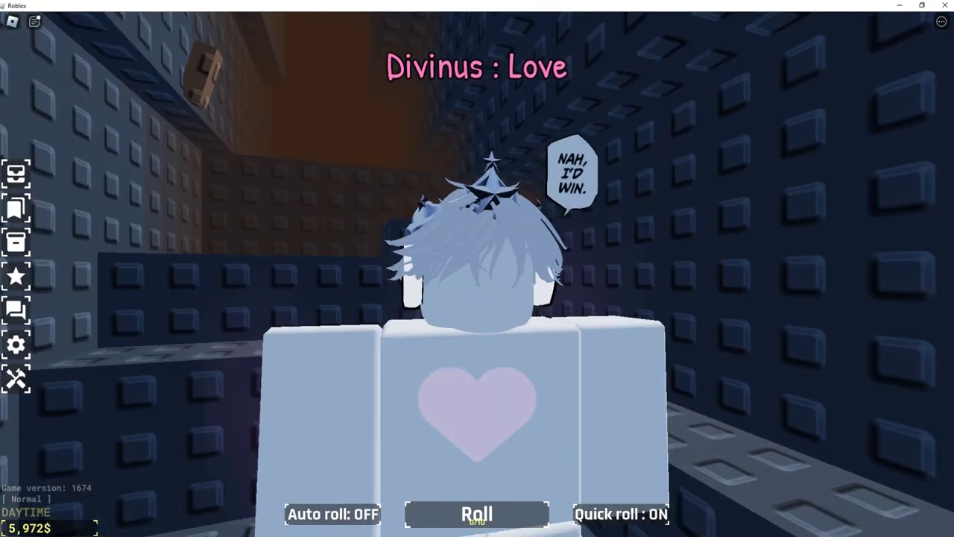
# Continue through the cave to Stella beside the campfire in the mossy green cave.
pyautogui.click(477, 513)
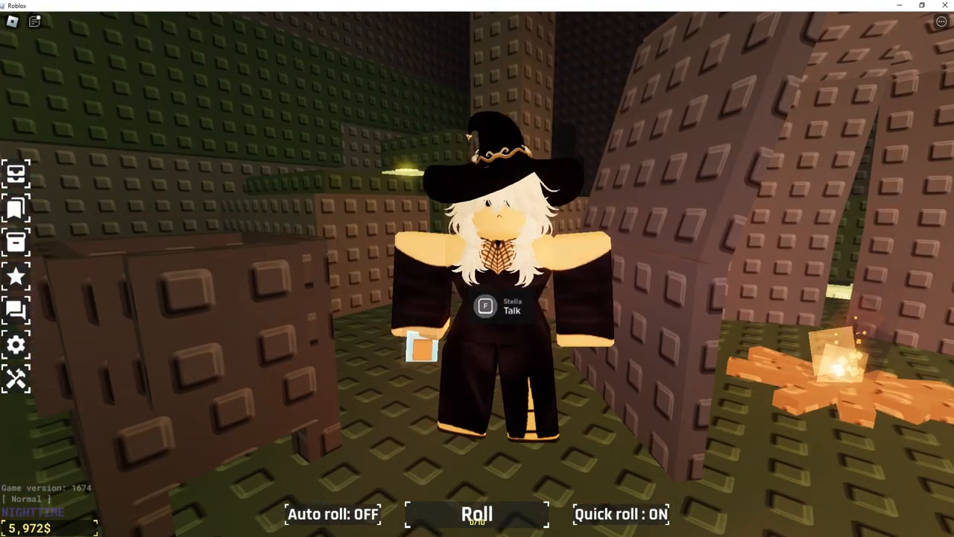
# Approach the cauldron by Stella's hut until the Craft Potion prompt appears.
pyautogui.click(477, 512)
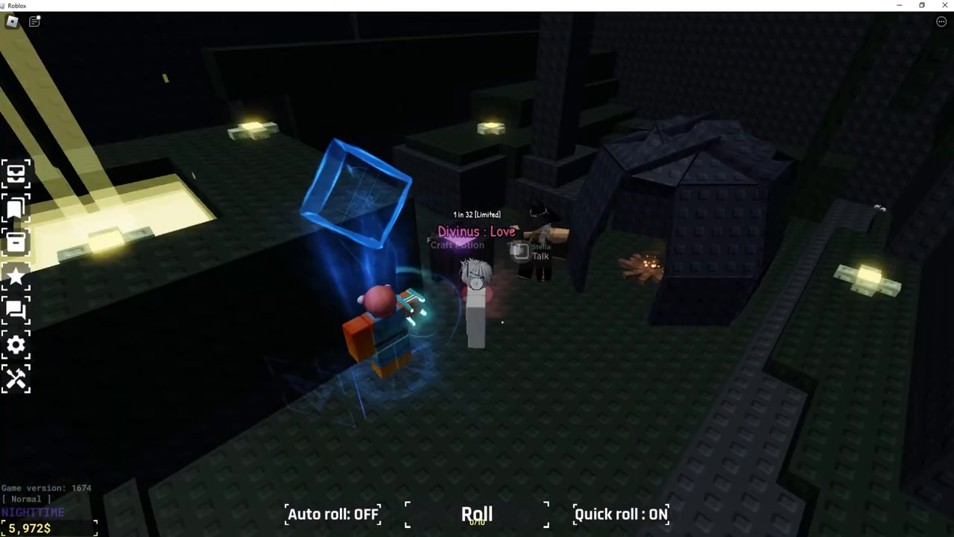
# Start potion crafting at the cauldron and view the Heavenly and Haste Potion recipes.
pyautogui.click(458, 244)
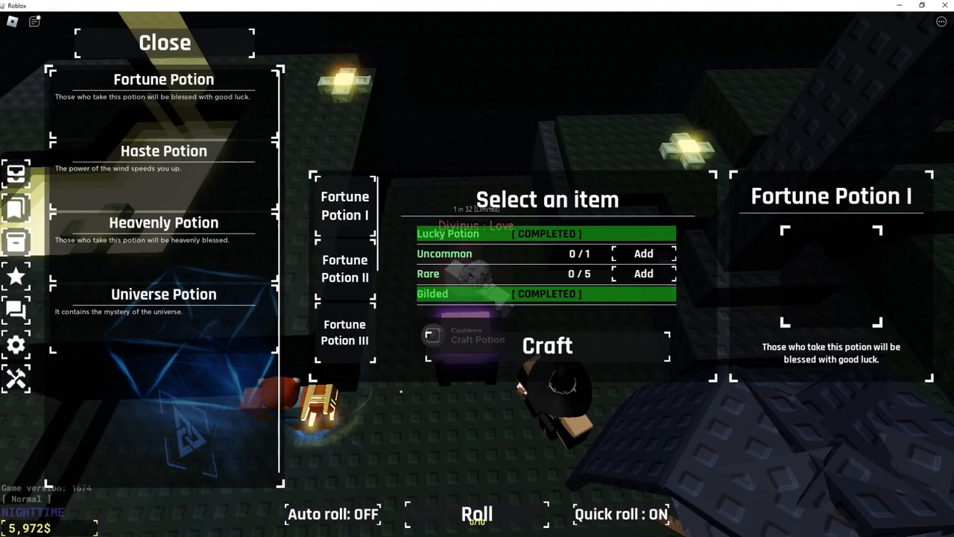
pyautogui.click(164, 222)
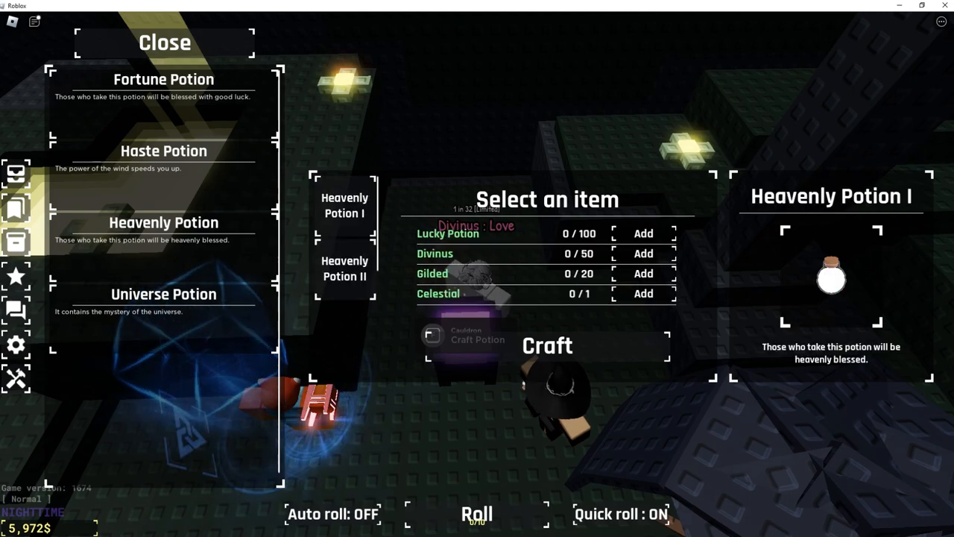
pyautogui.click(164, 151)
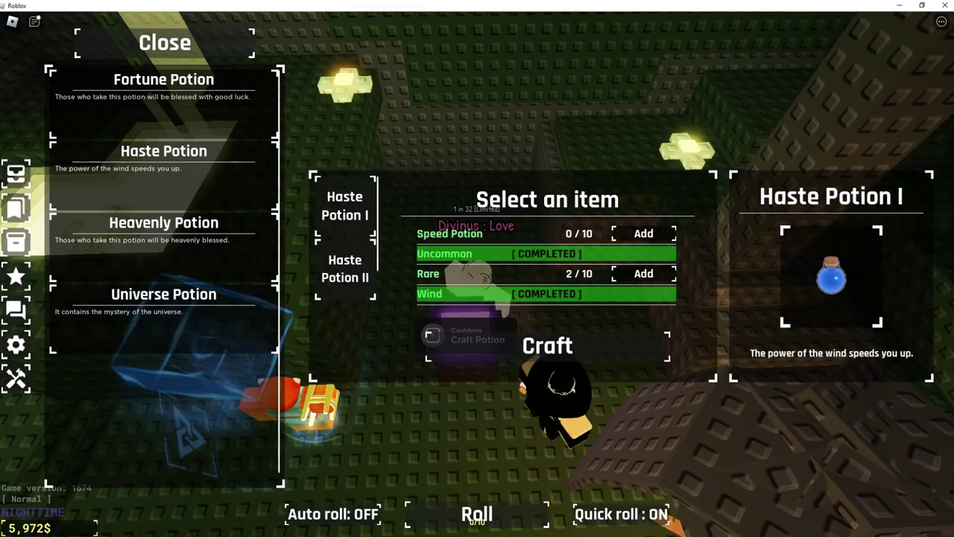